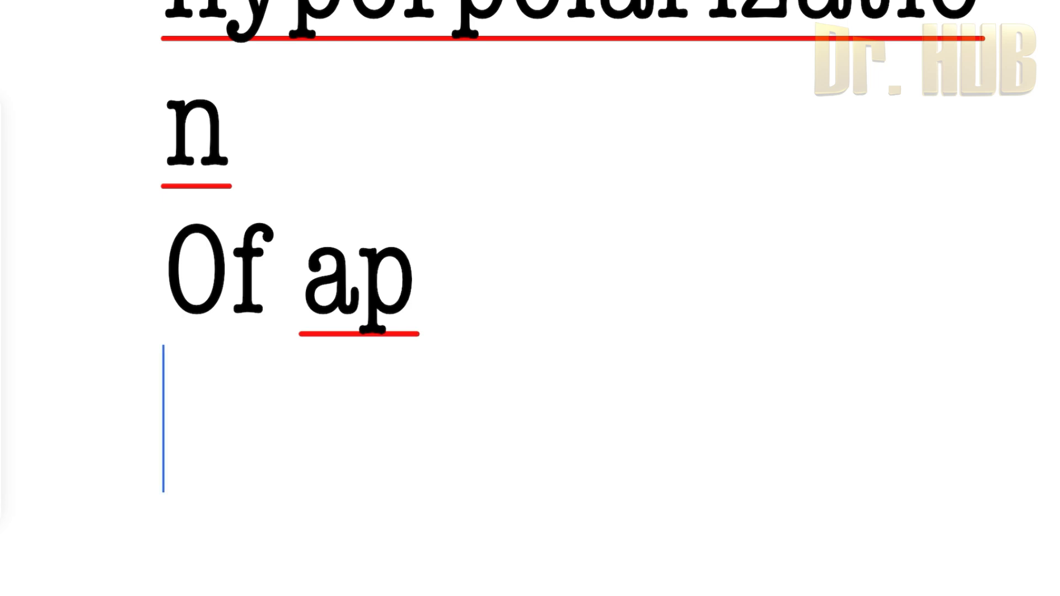
text(Slow return of)
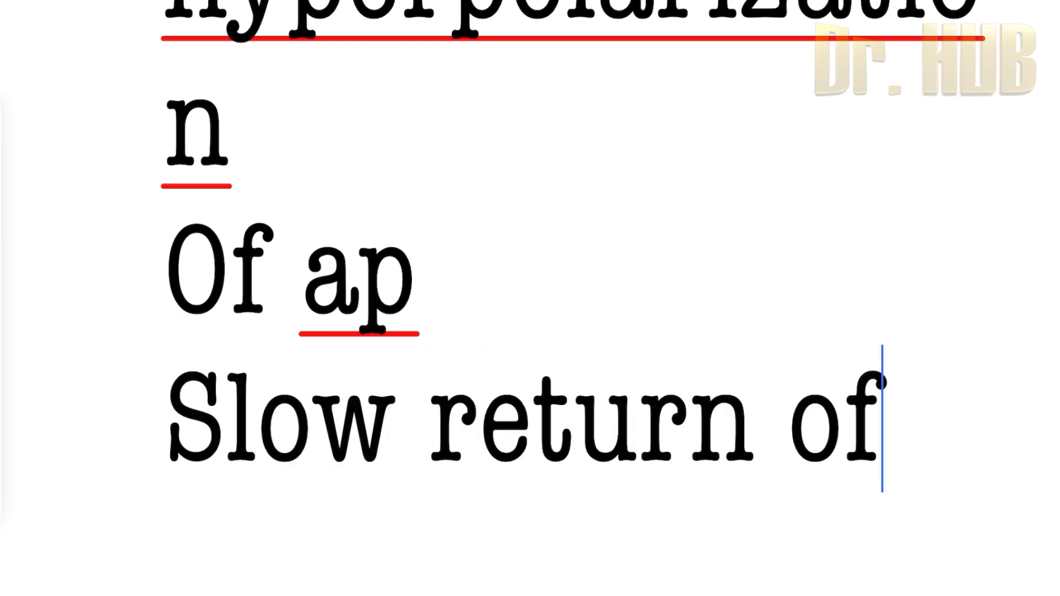
scroll(down, 3)
text(channel to closed states)
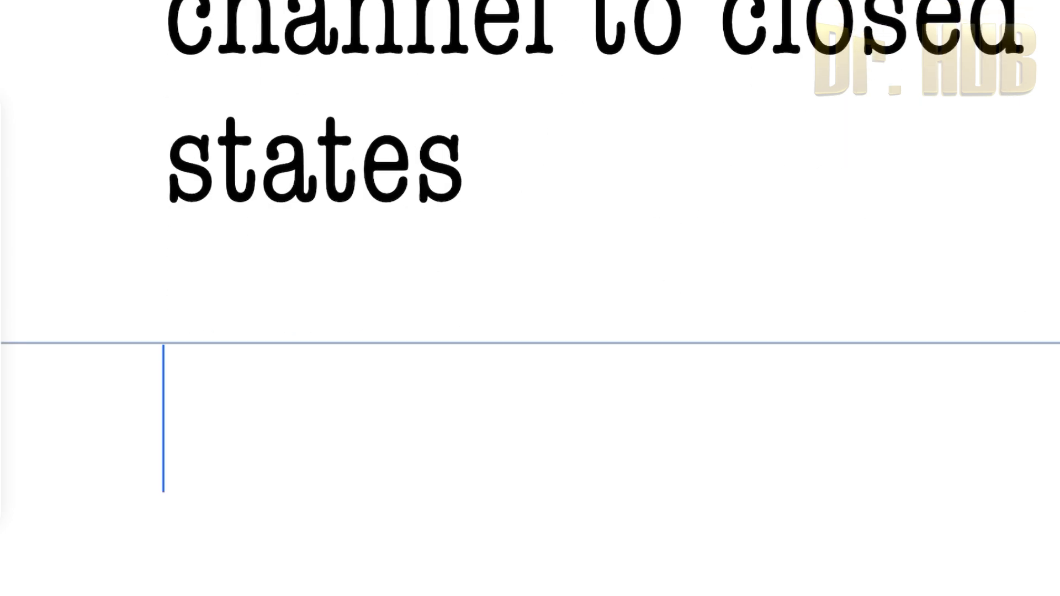